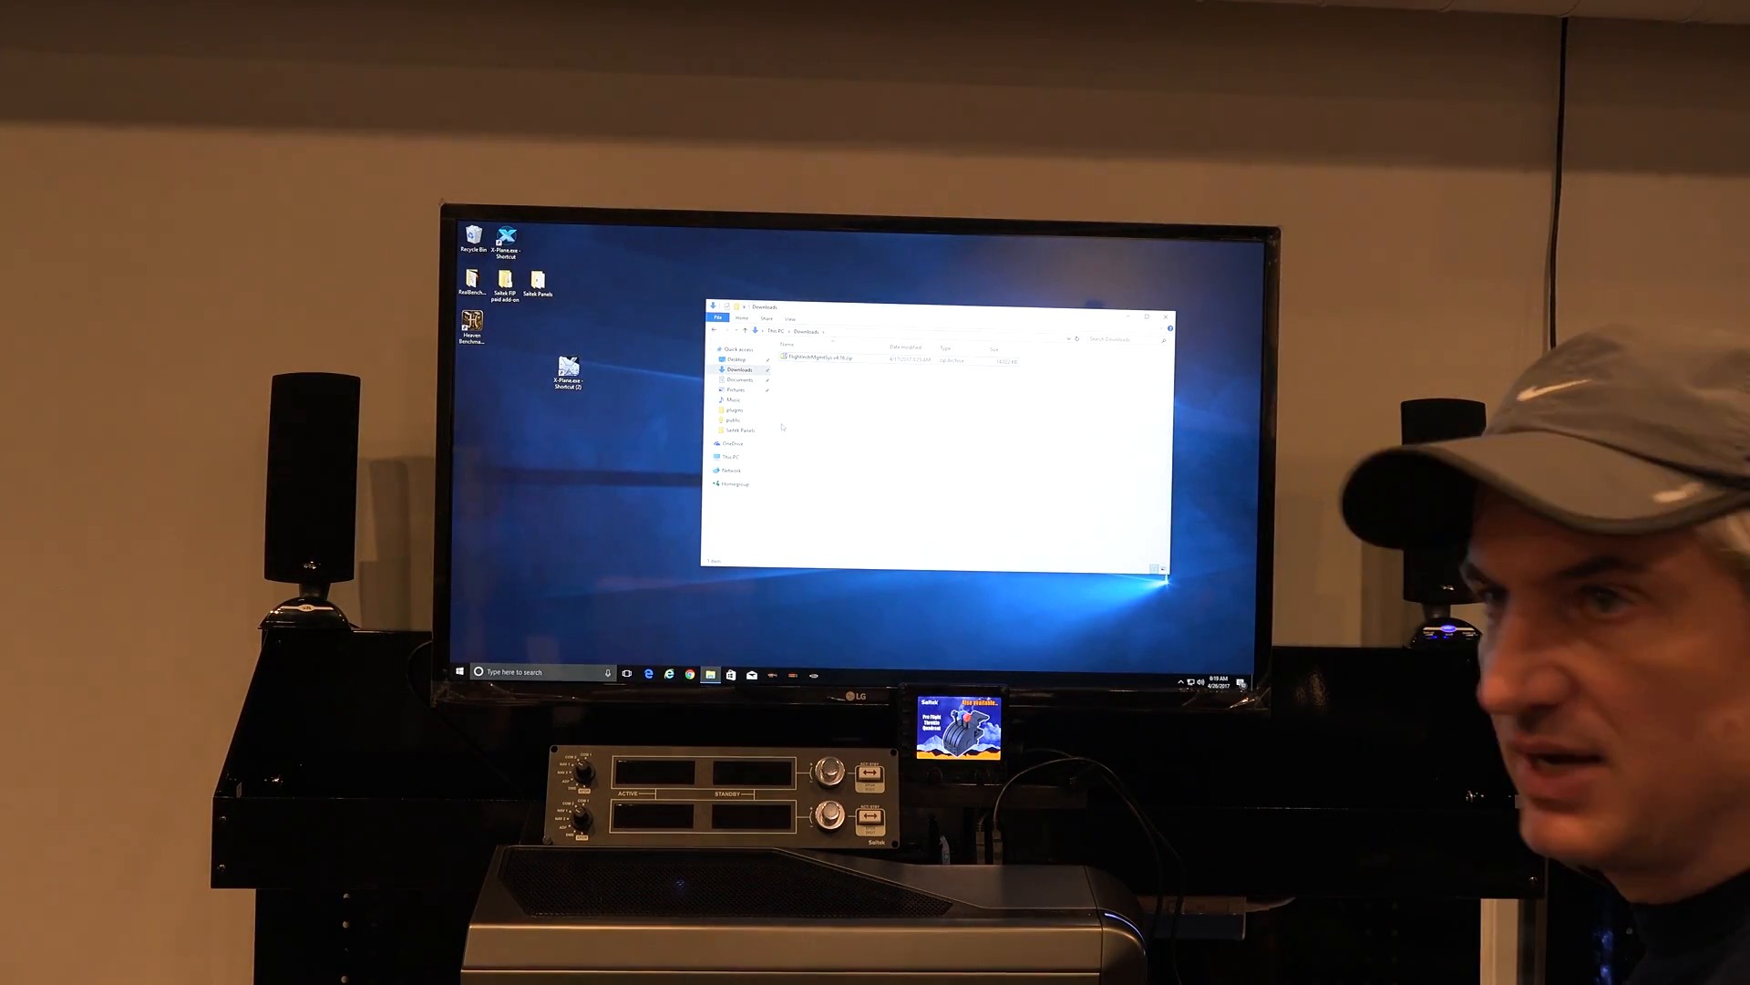
Open the context menu on the downloaded FlightInstrMgmtSys v4.16 archive.
right_click(822, 357)
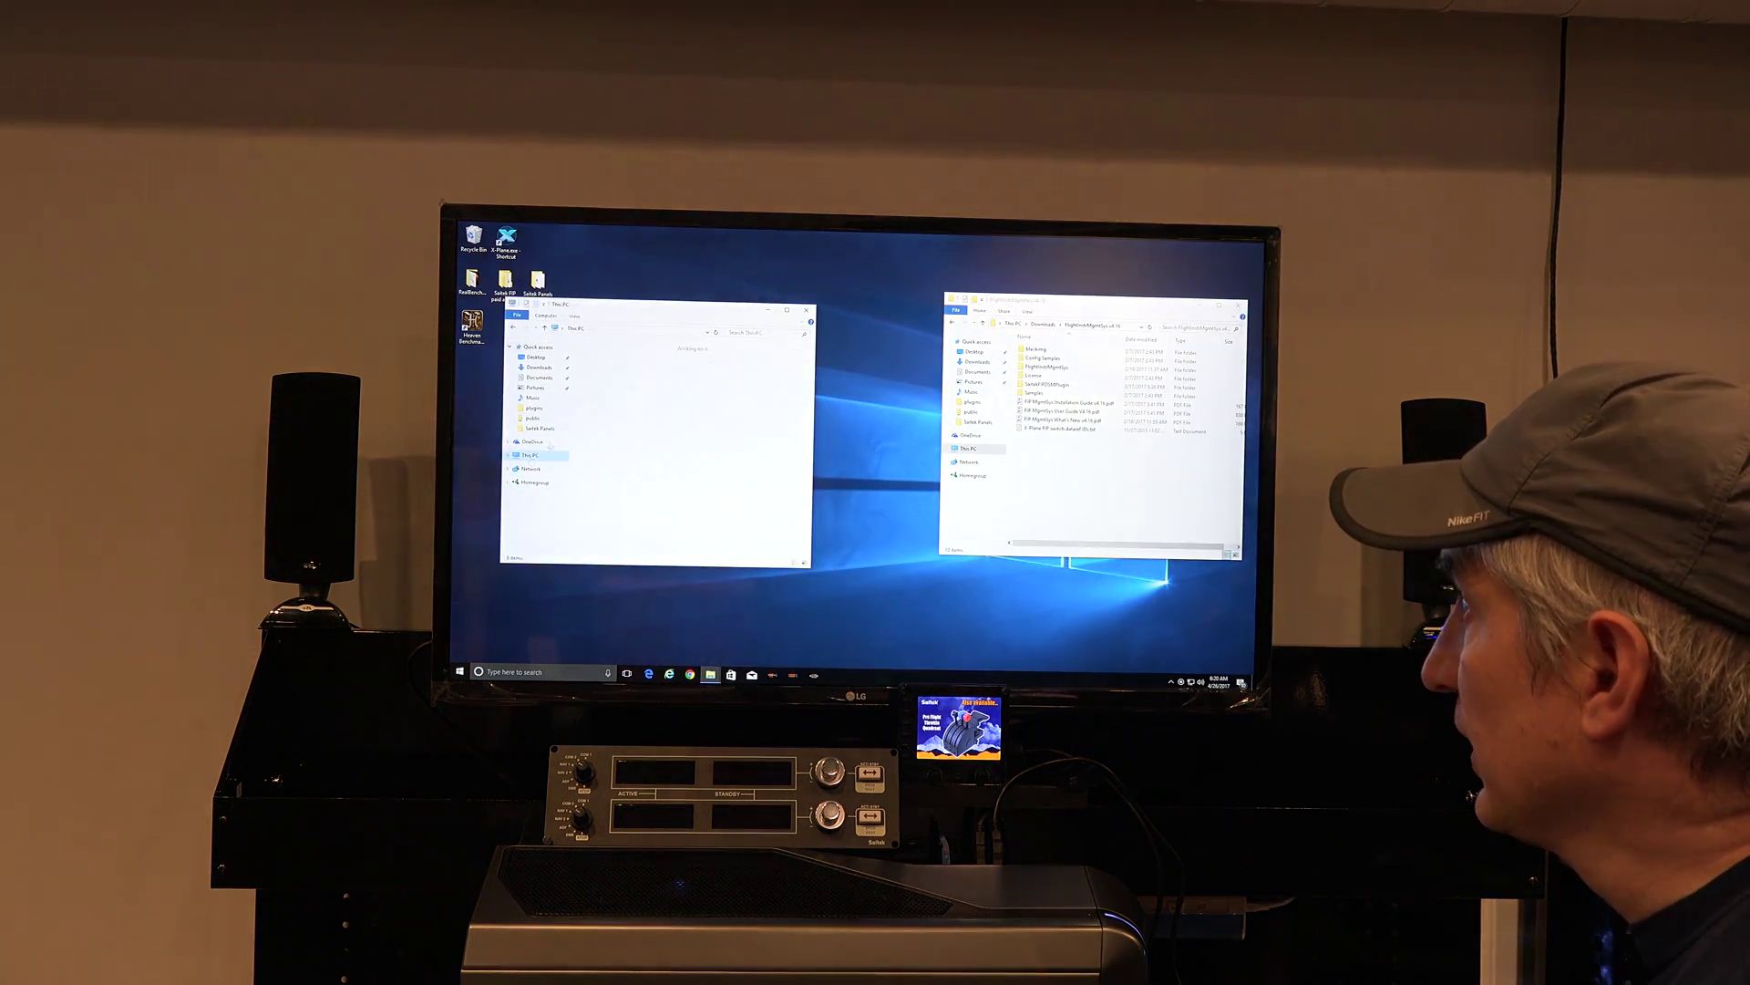
Select the FlightInstrMgmtSys folder and bring up its context menu for copying.
left_click(531, 455)
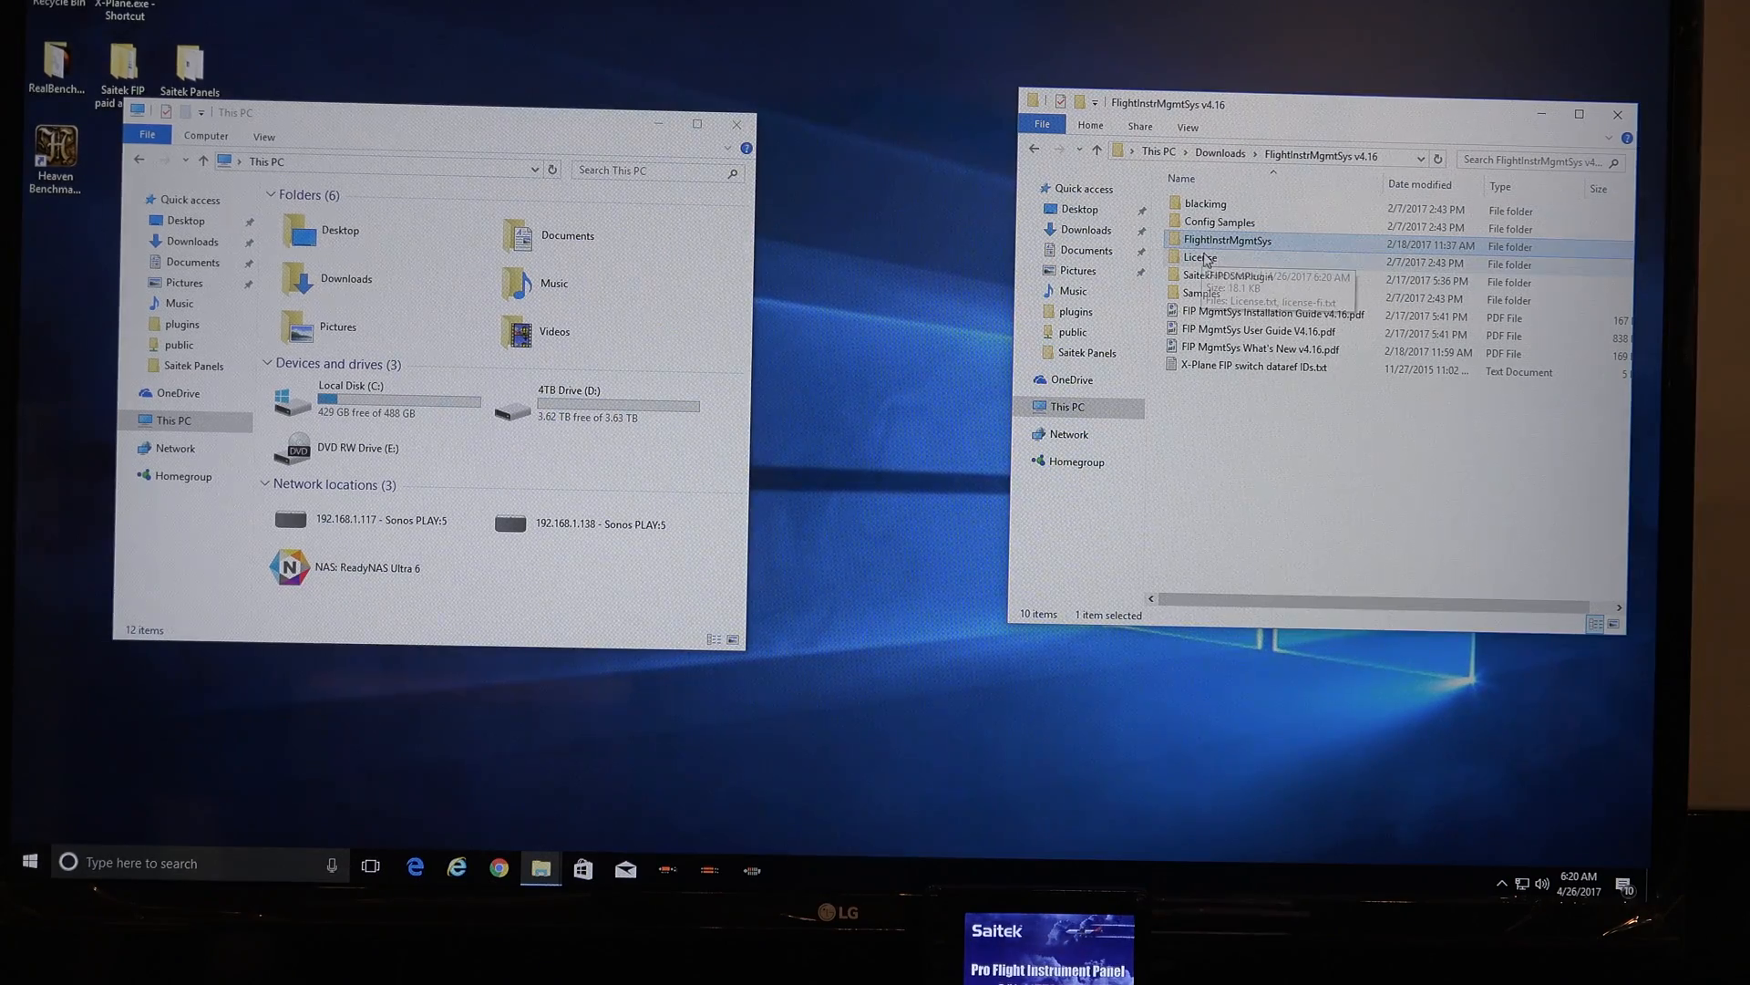
right_click(1227, 240)
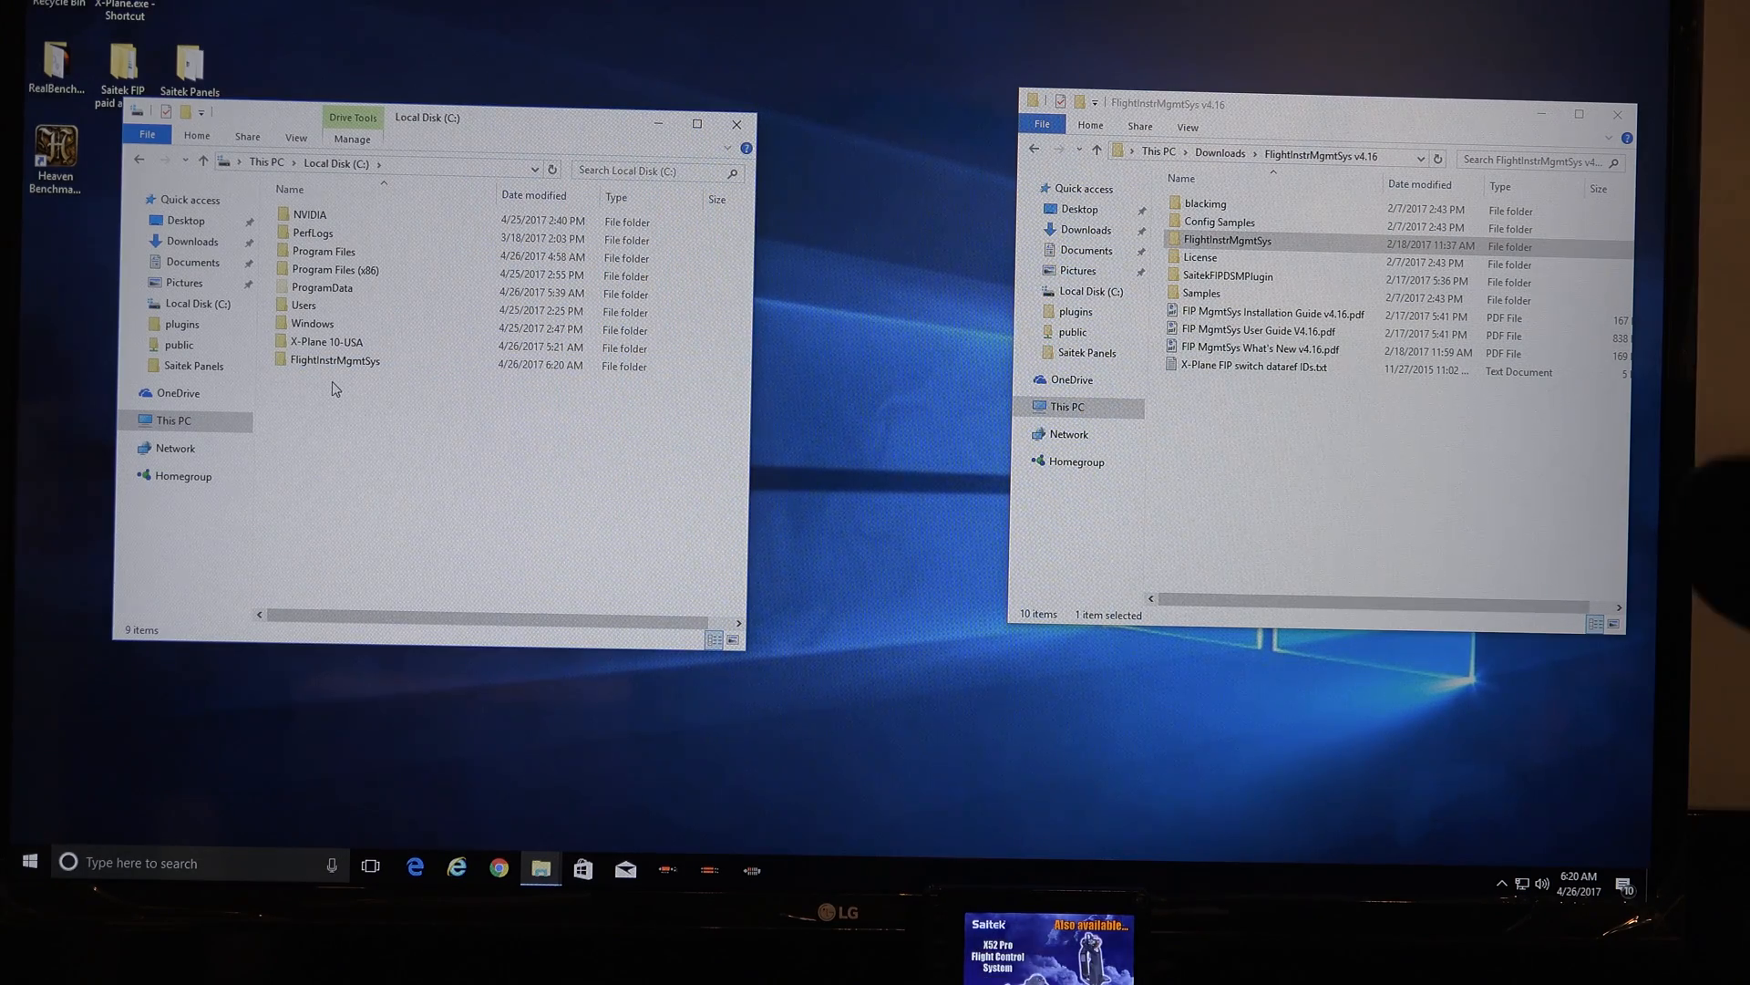
mouse_move(393, 409)
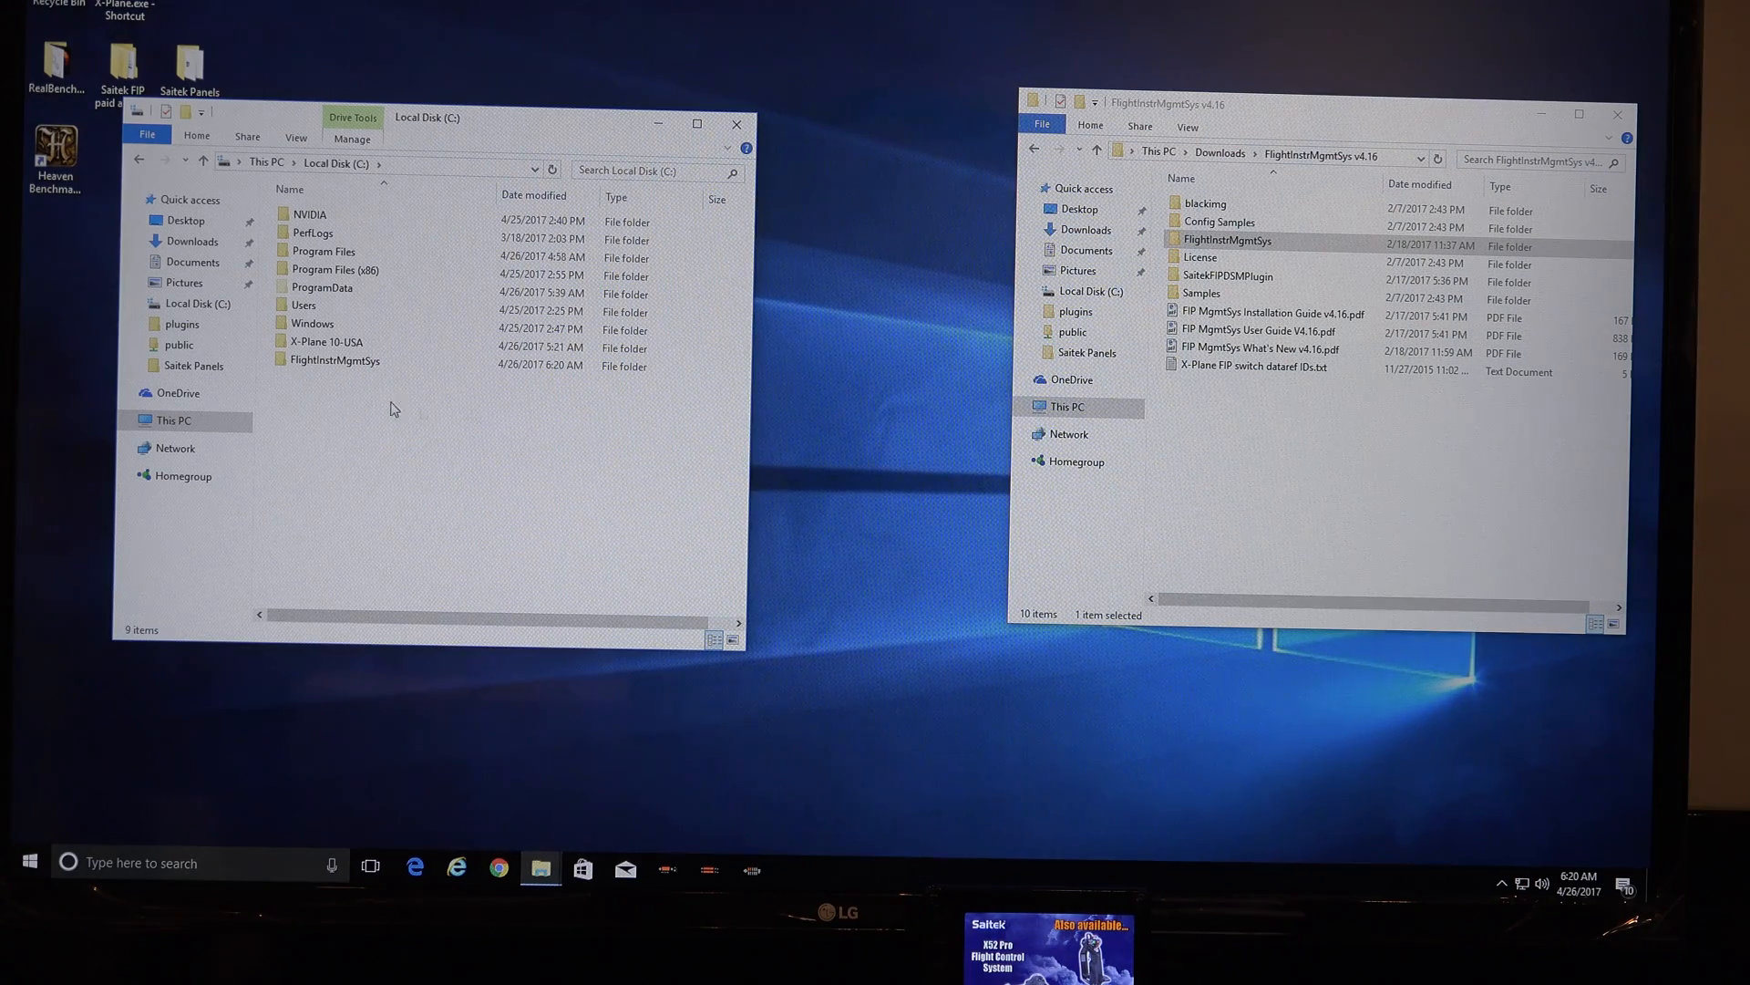
Select the SaitekFIPDSMPlugin folder, then open the X-Plane 11-USA folder on drive D:.
left_click(1226, 275)
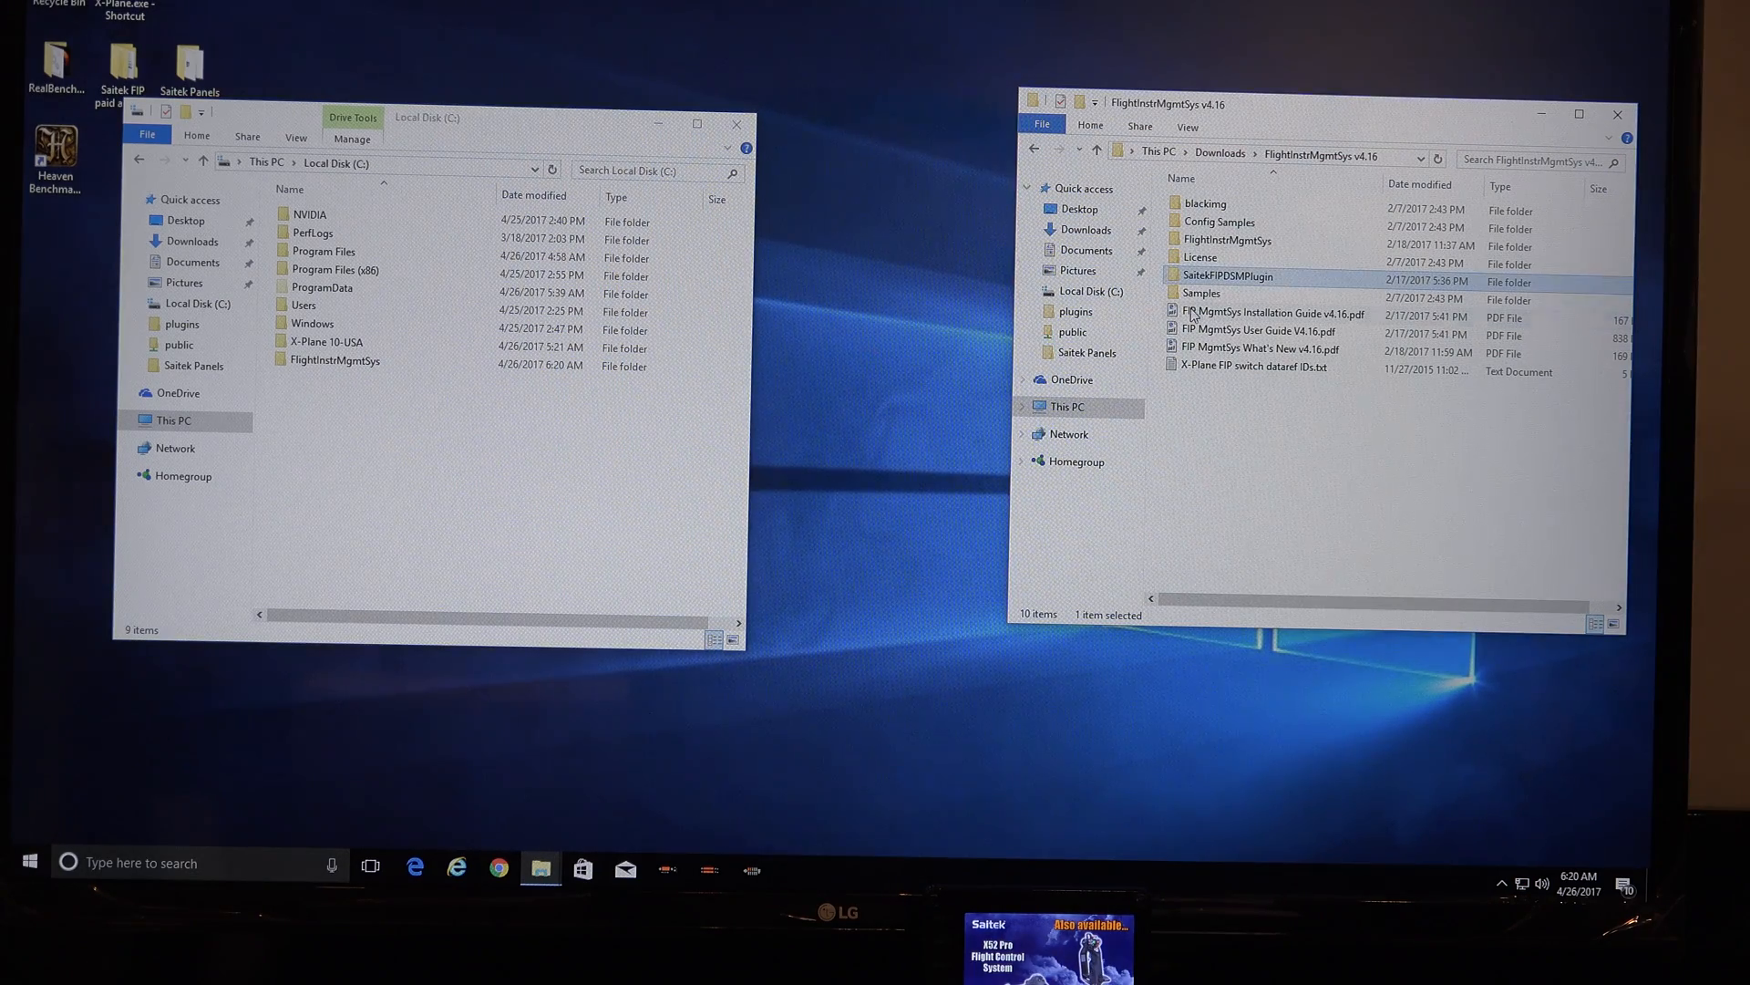
mouse_move(1223, 282)
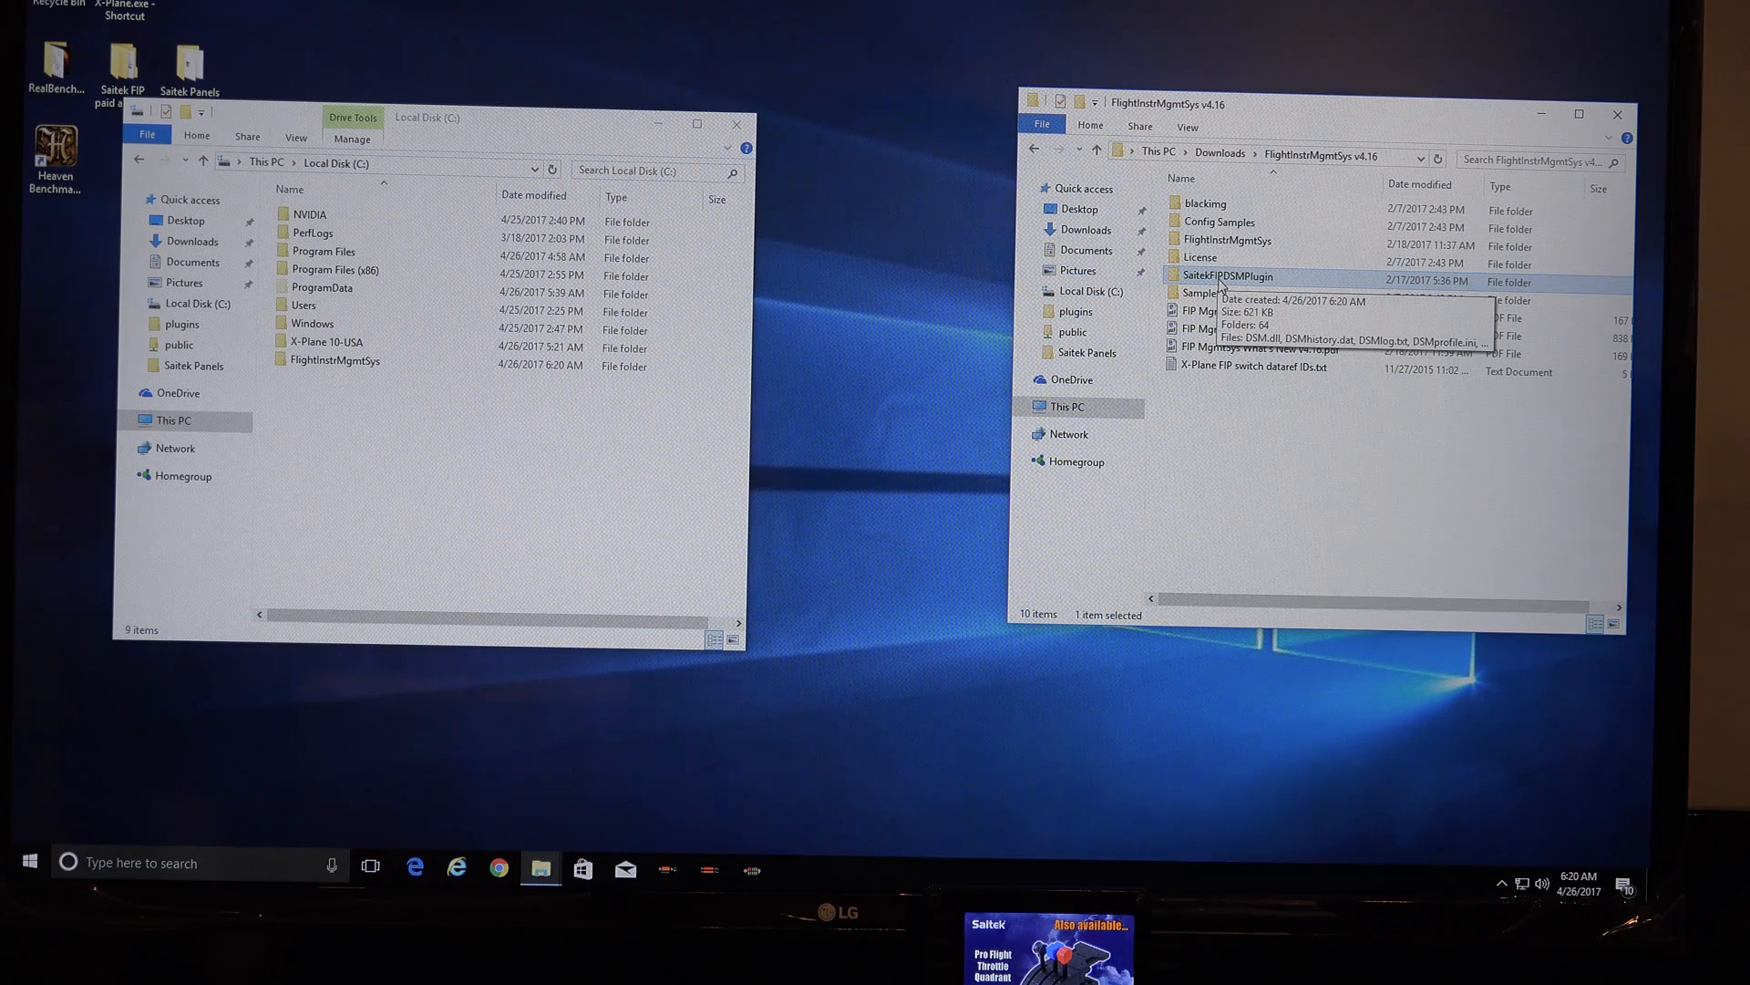
mouse_move(956, 491)
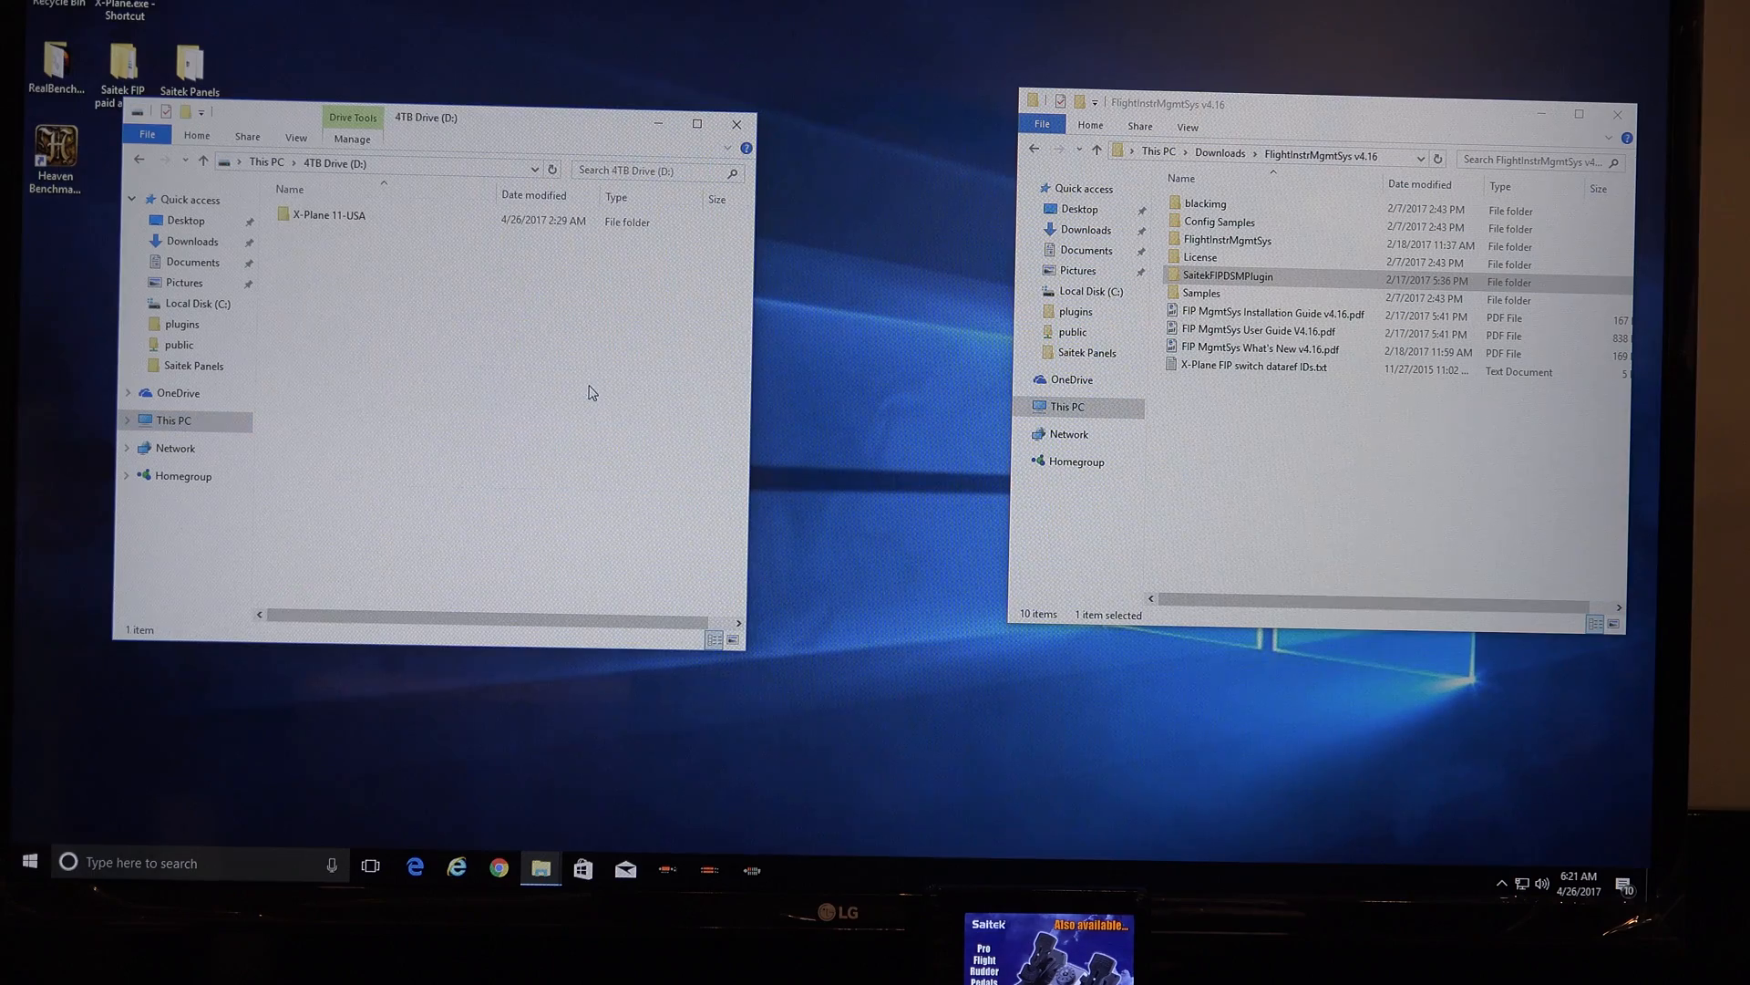
left_click(328, 215)
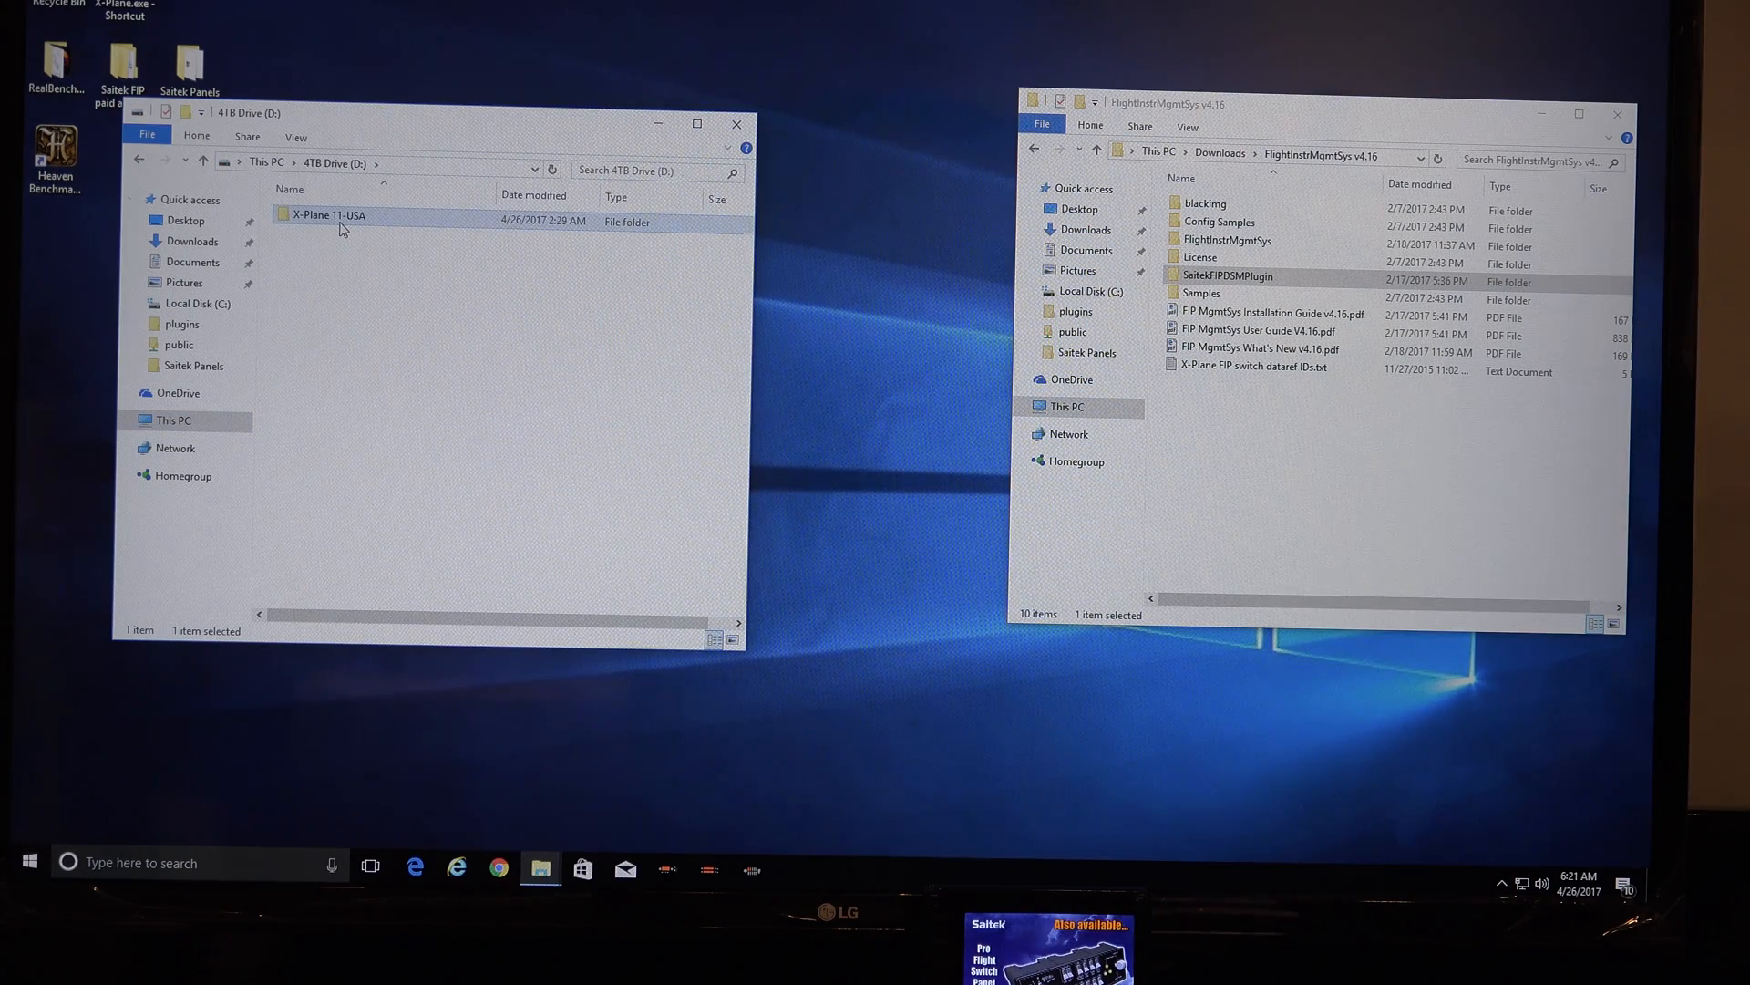
double_click(327, 215)
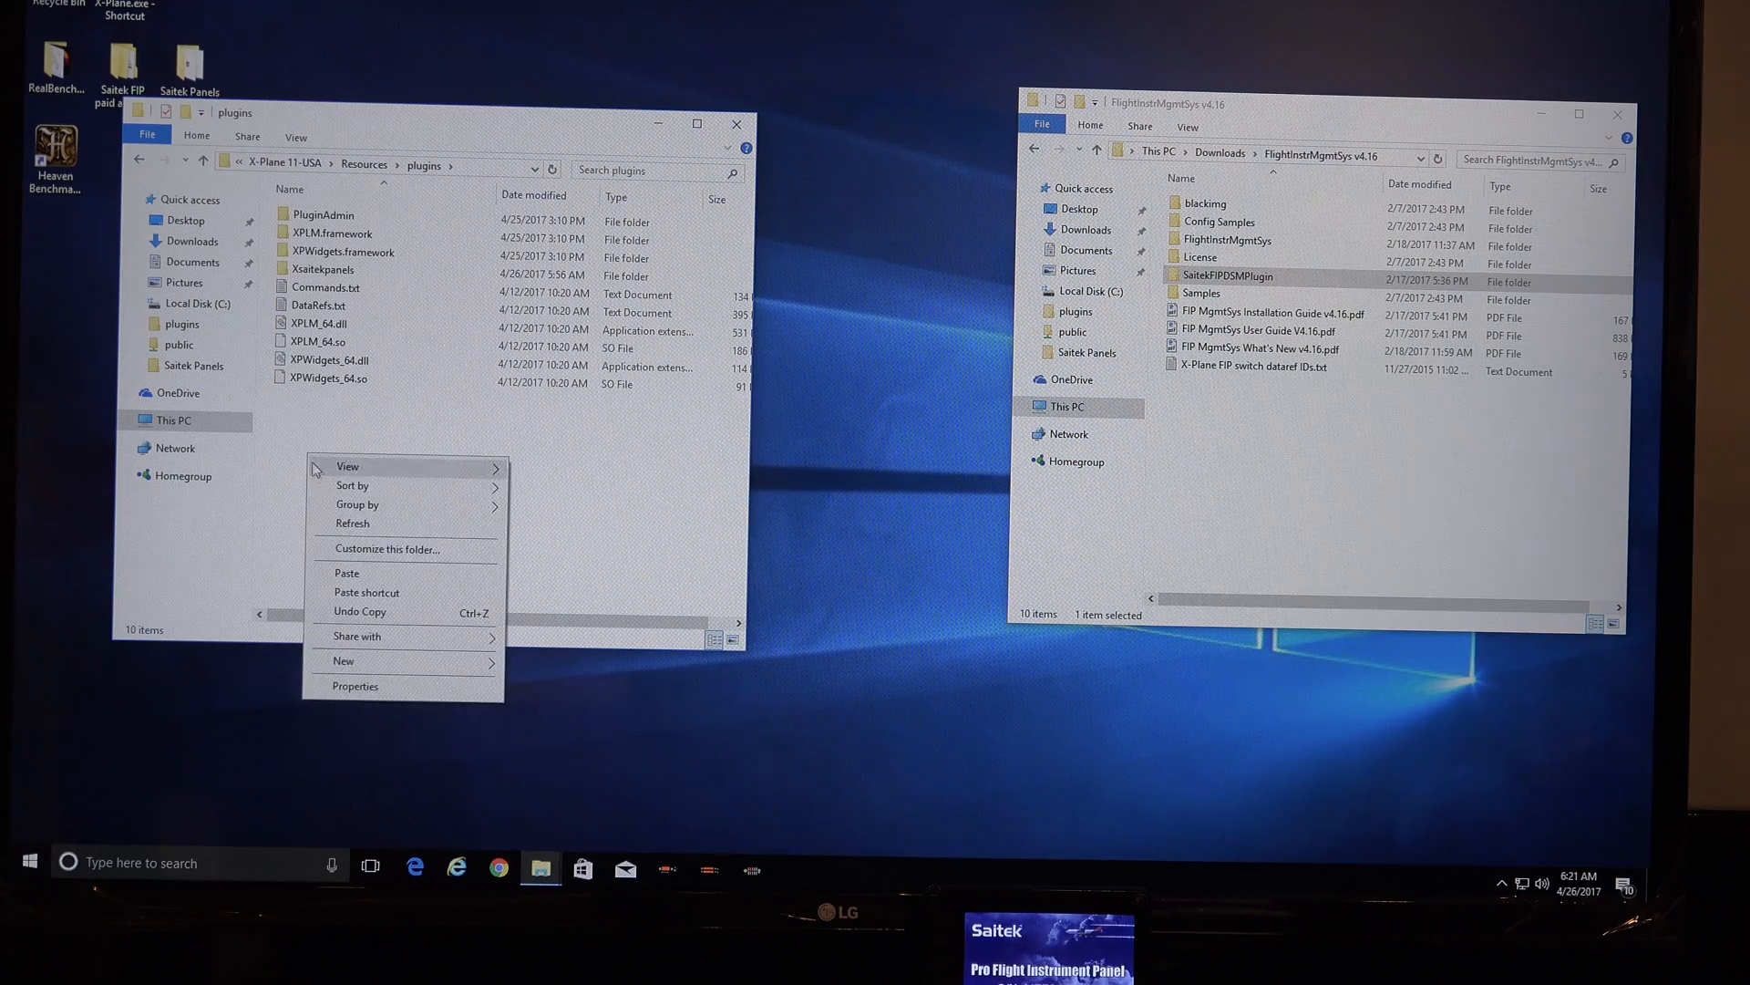
Paste SaitekFIPDSMPlugin into plugins and dismiss the Saitek Pro Flight Radio Panel popup.
left_click(346, 573)
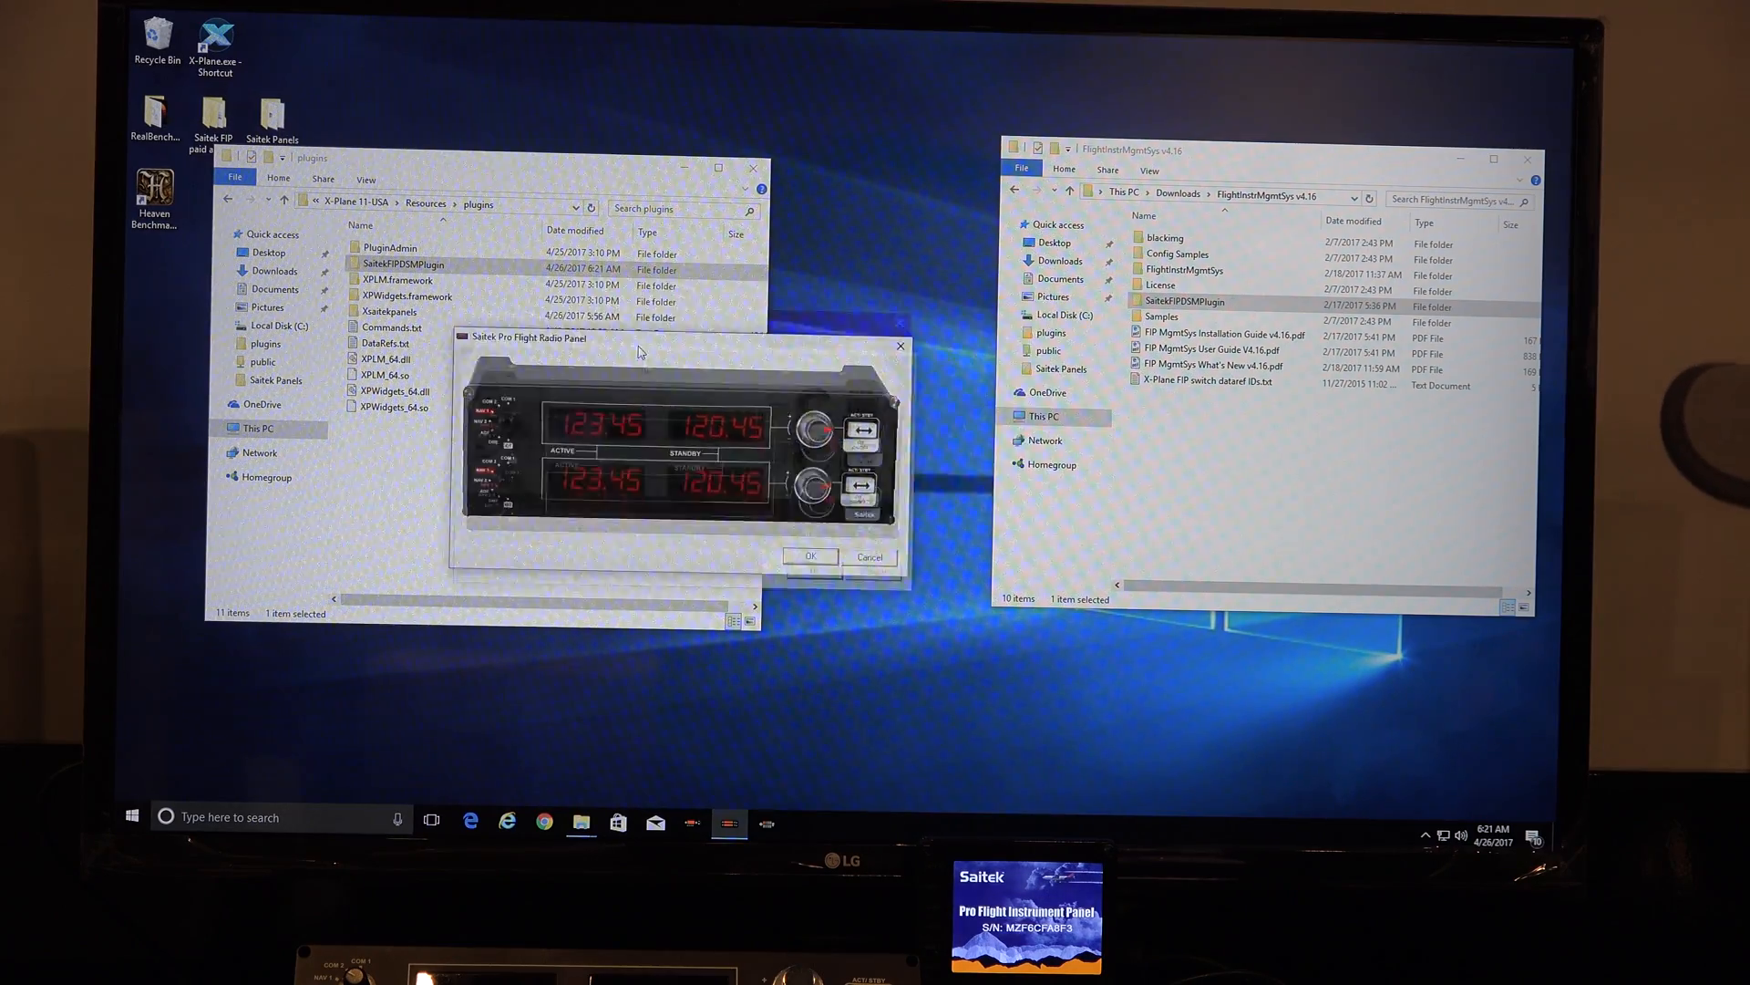
left_click(870, 557)
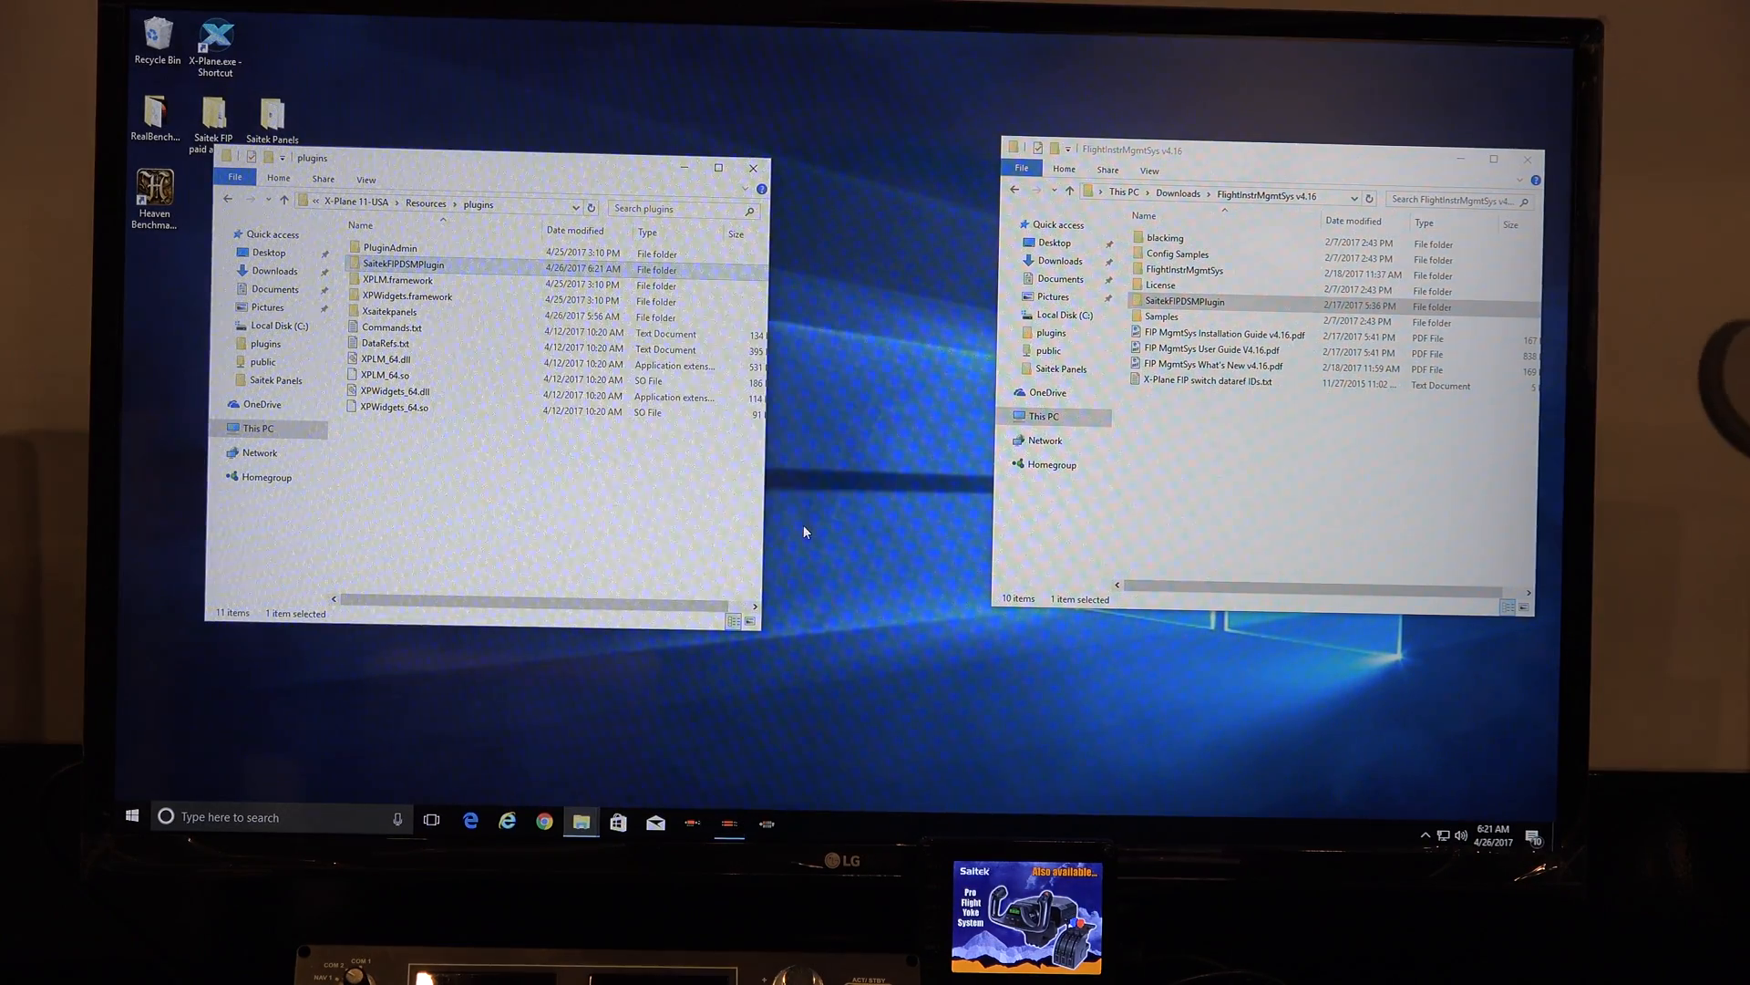